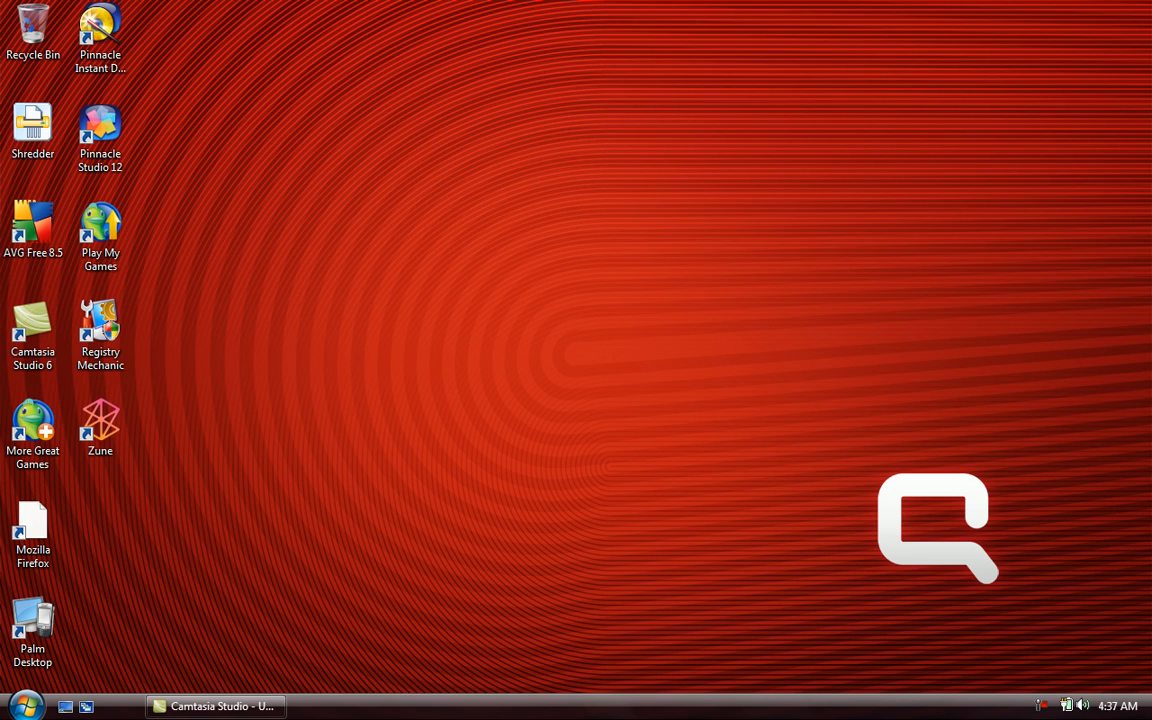
Step: Open the Control Panel from the Start menu
left_click(25, 706)
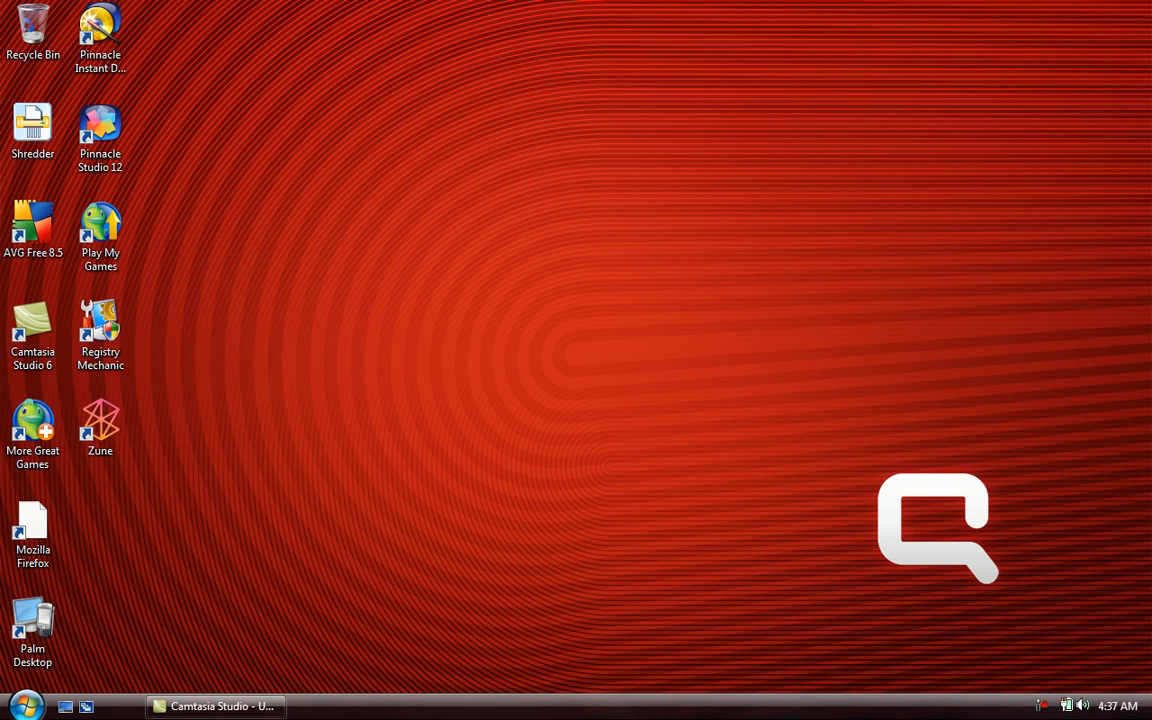
left_click(24, 705)
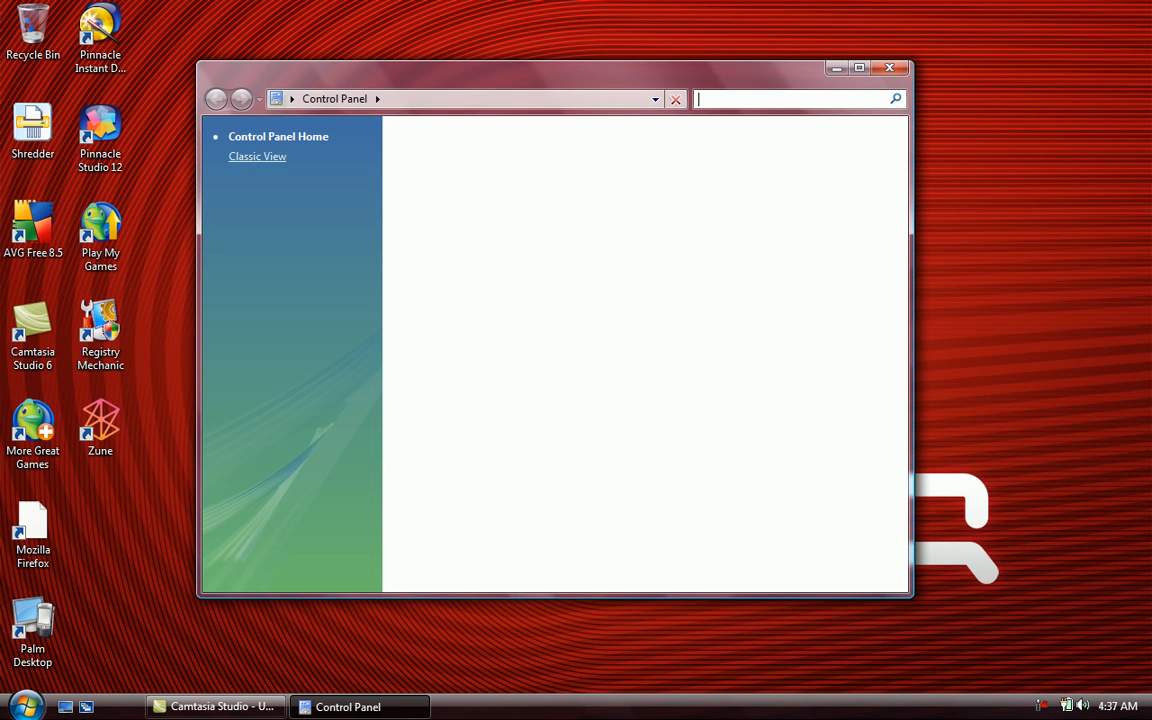
Step: Switch the Control Panel to Classic View and scroll down the applet icons
left_click(258, 156)
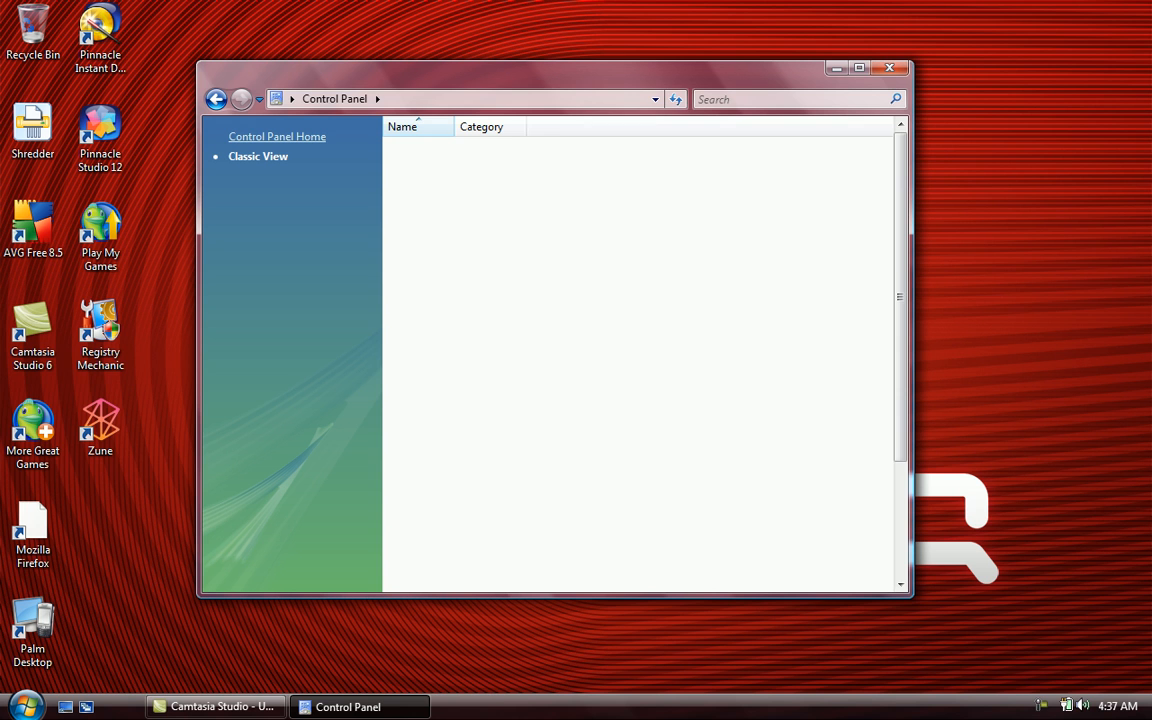
left_click(258, 156)
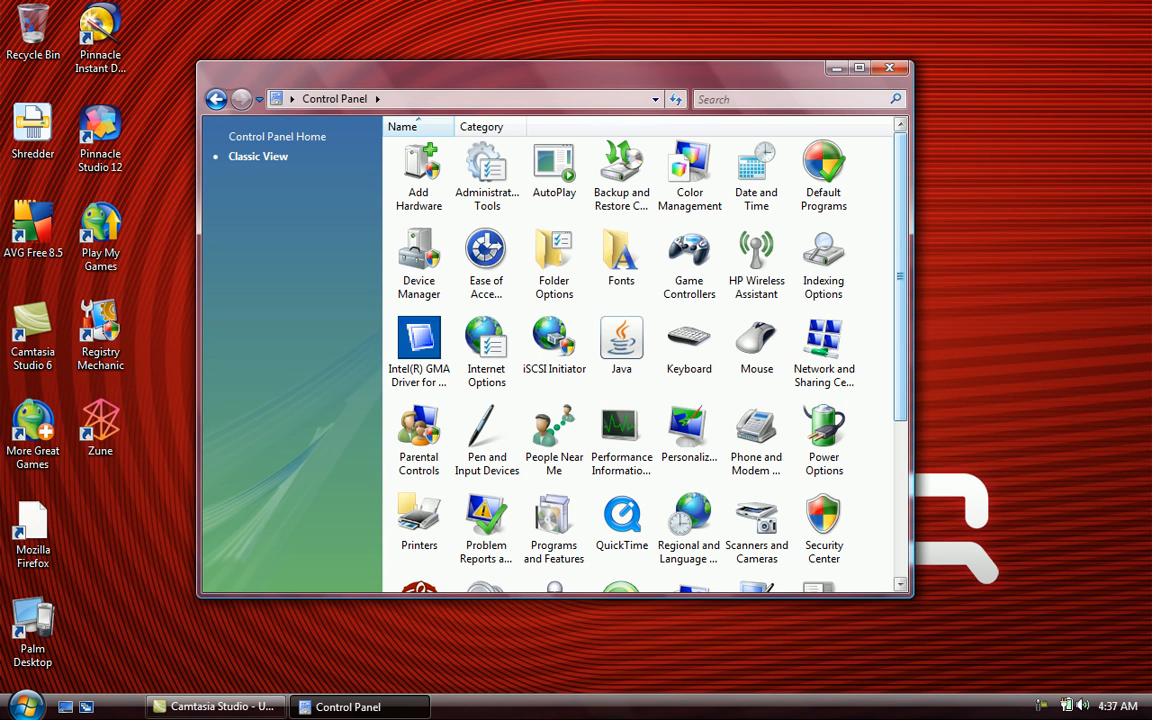
scroll("down", 3)
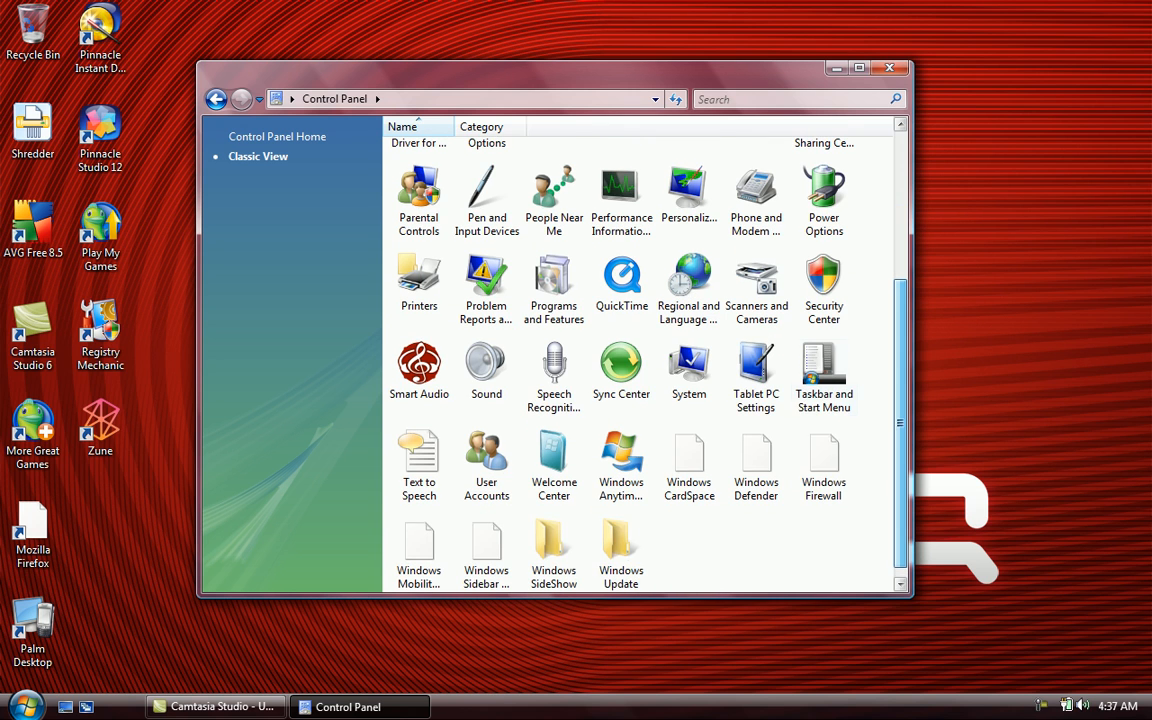
mouse_move(823, 365)
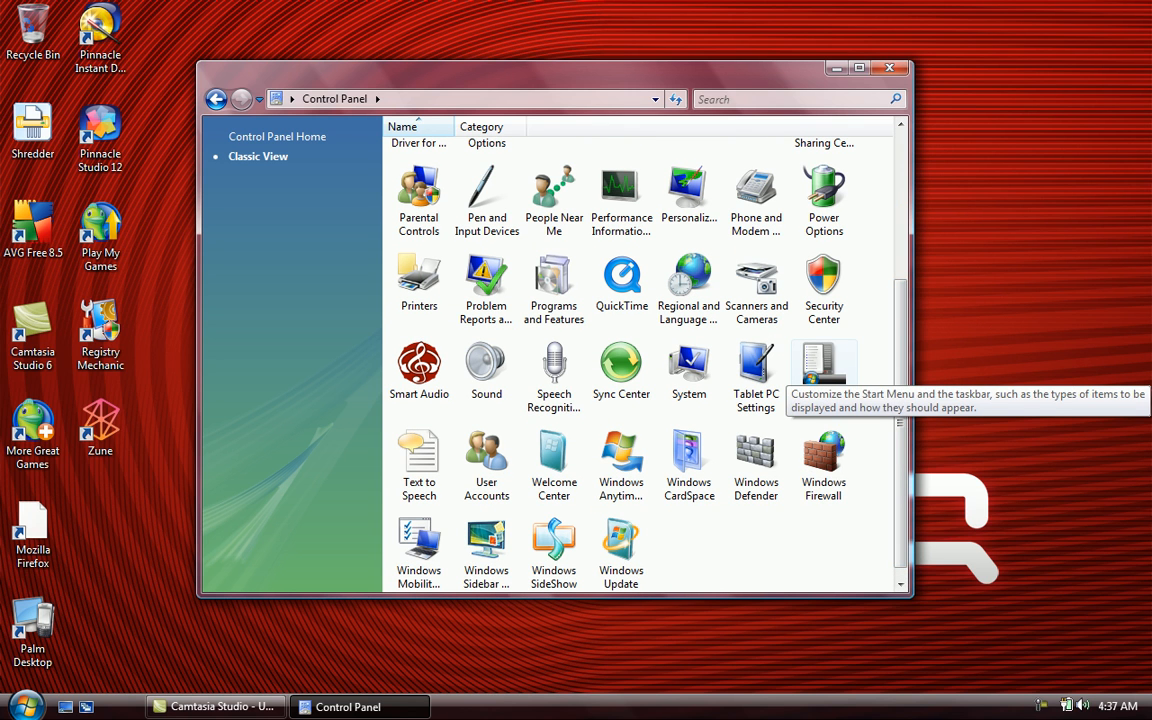
mouse_move(823, 375)
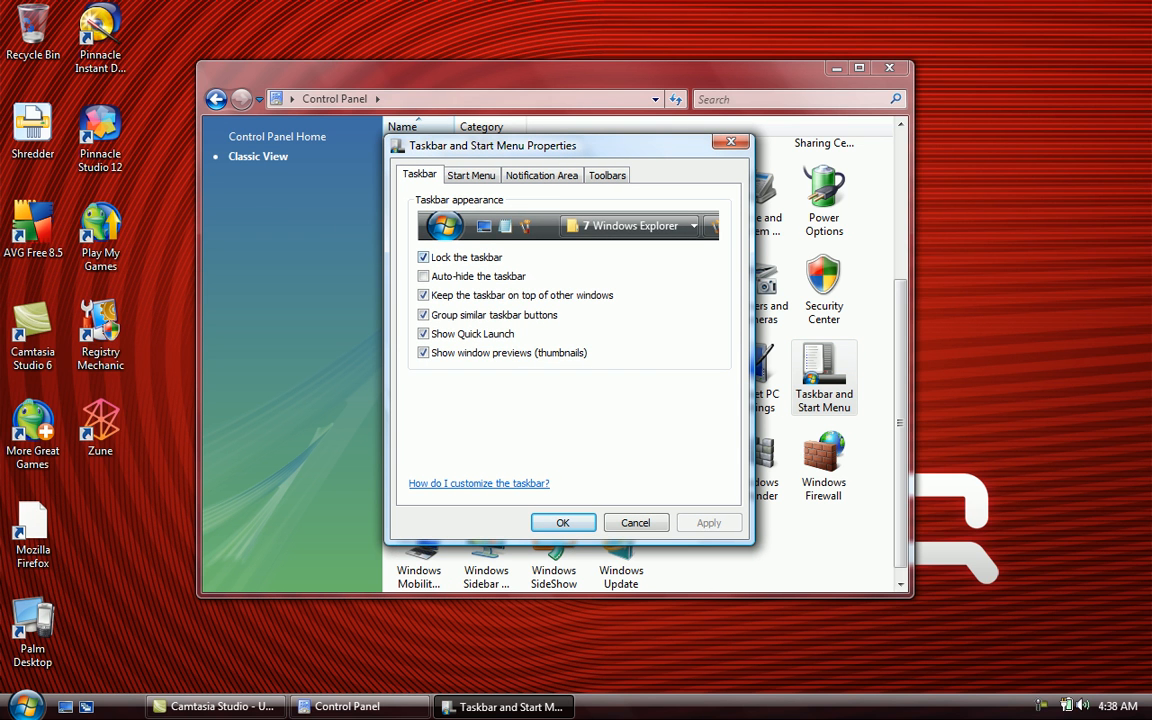
Step: Turn on Auto-hide the taskbar and uncheck Lock the taskbar
left_click(423, 276)
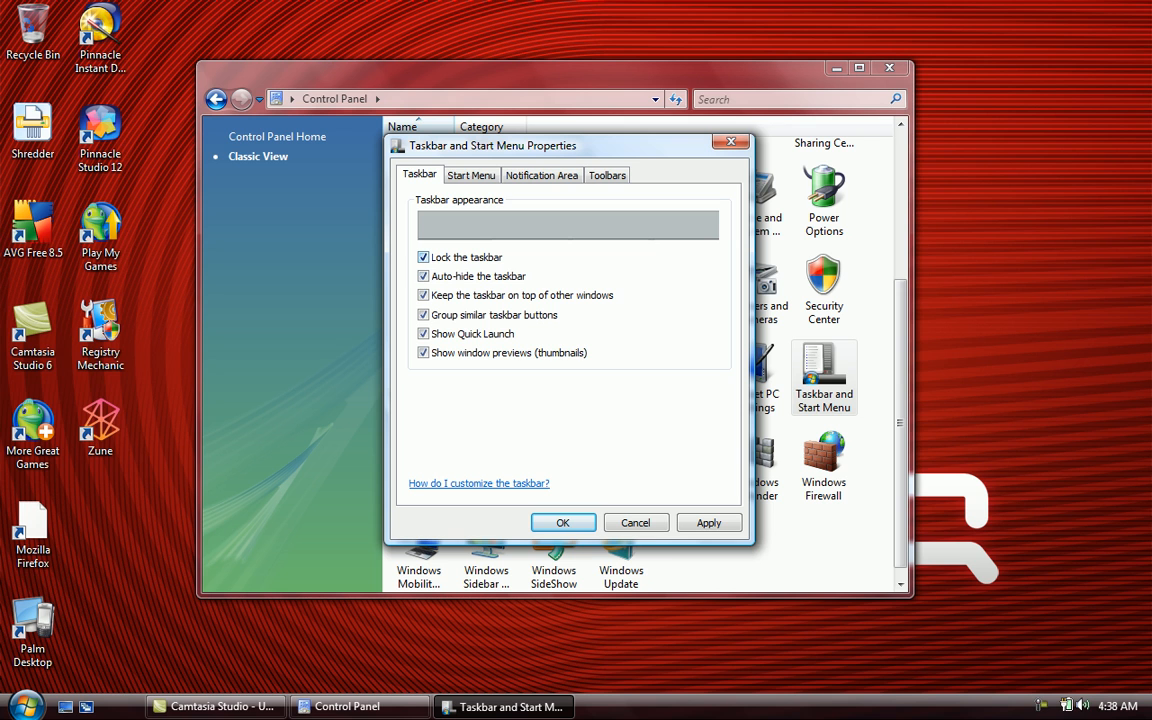
left_click(423, 257)
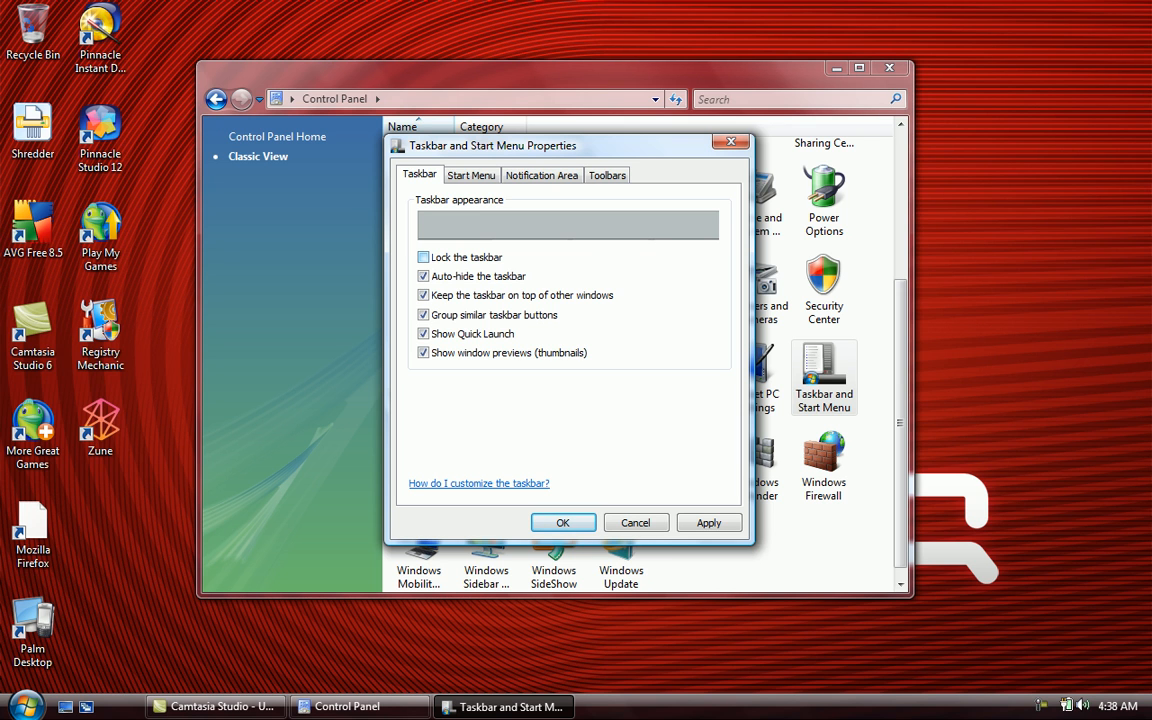
left_click(423, 257)
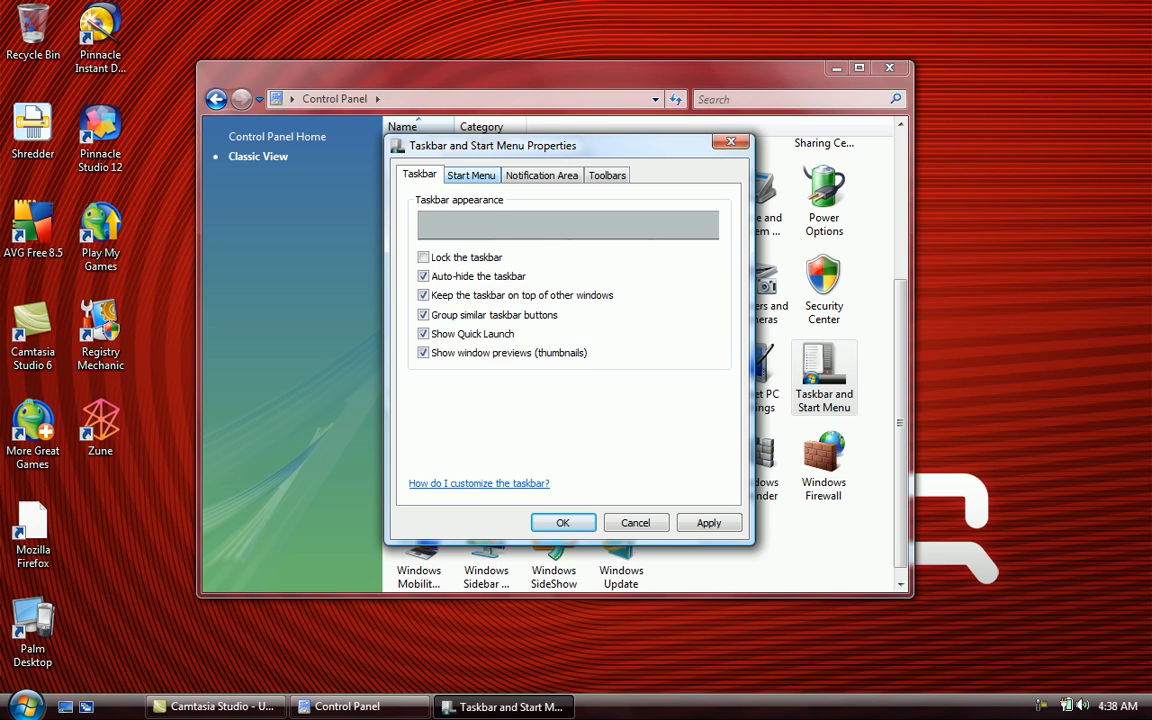
Step: Review the Start Menu, Notification Area and Toolbars tab settings
left_click(471, 174)
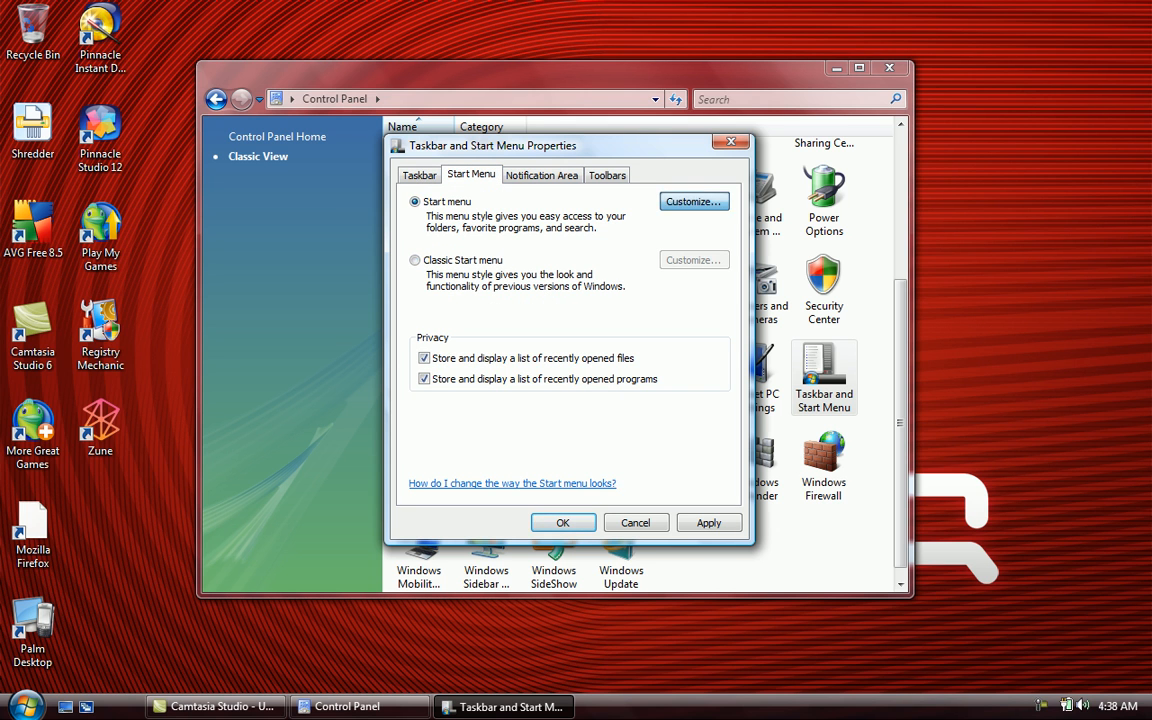
left_click(693, 201)
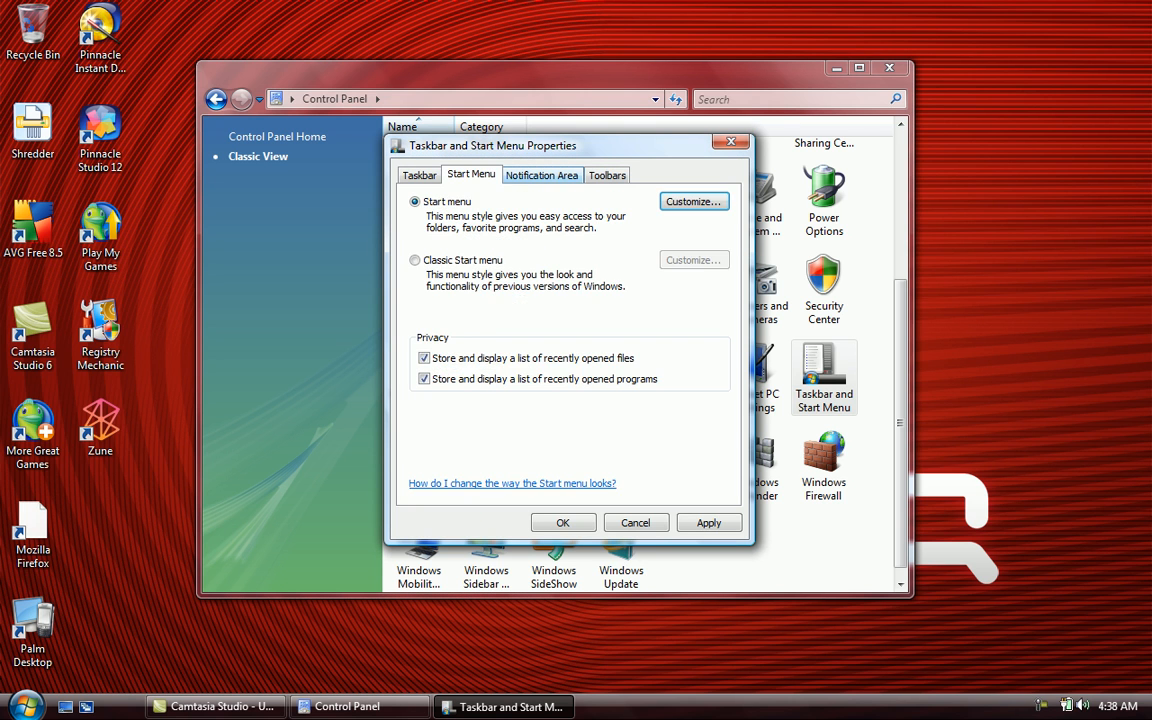
left_click(541, 174)
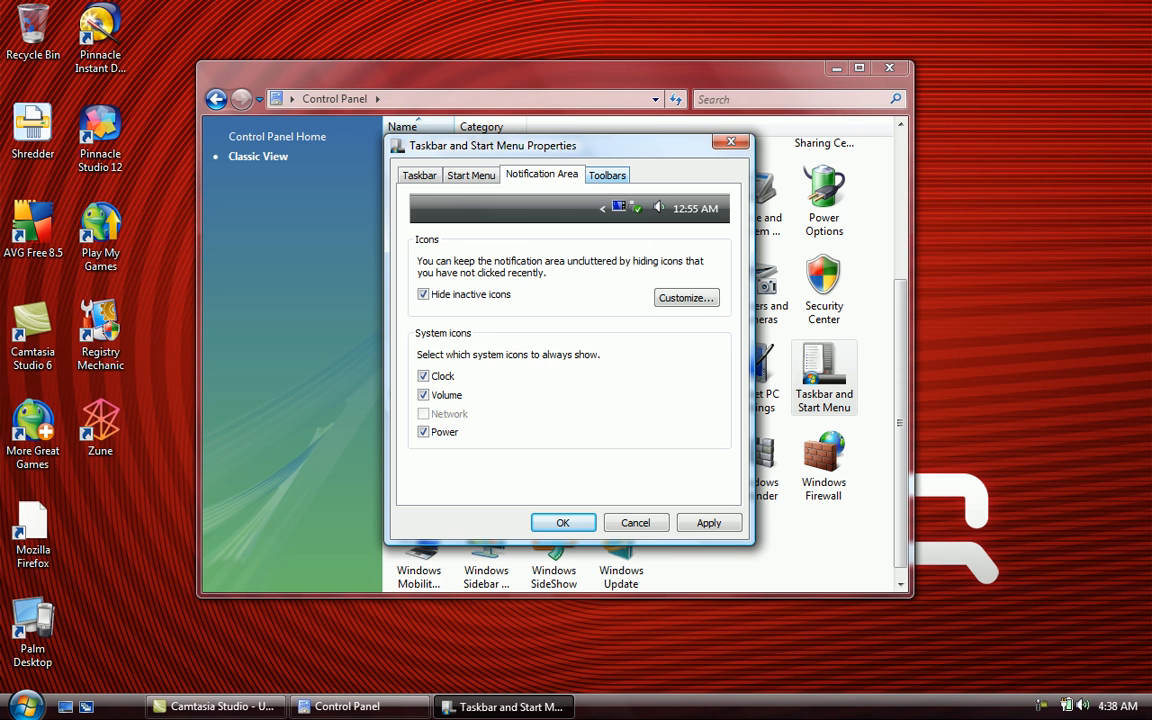
left_click(607, 174)
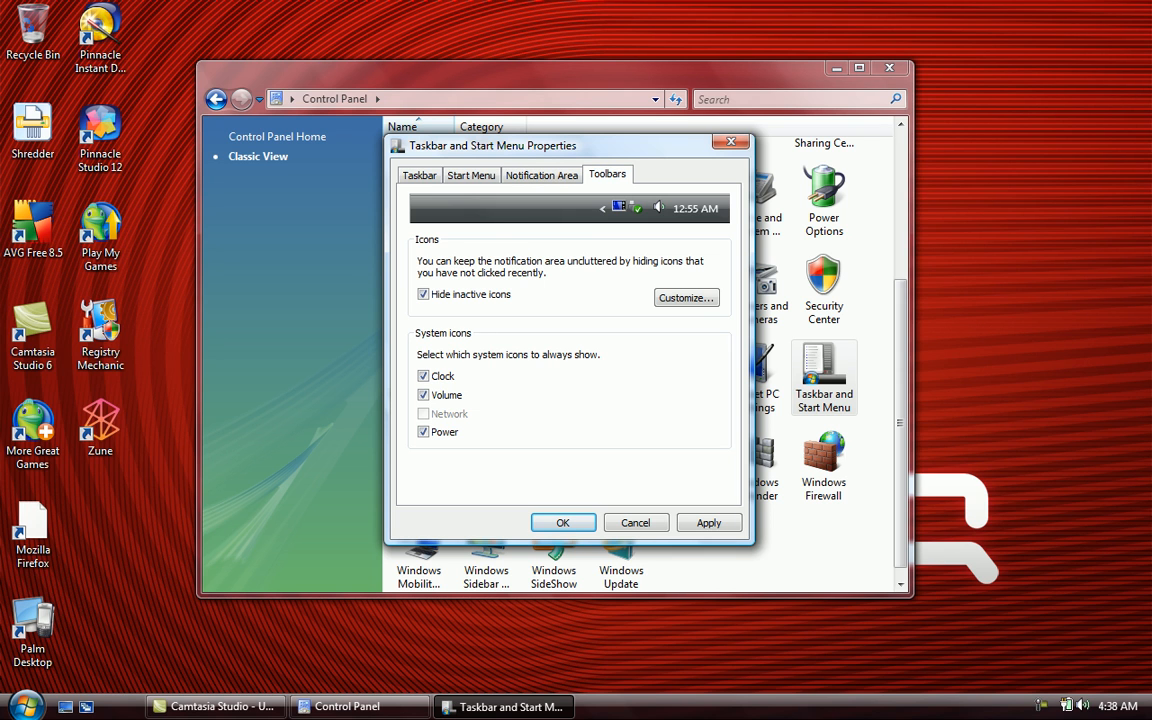
left_click(607, 173)
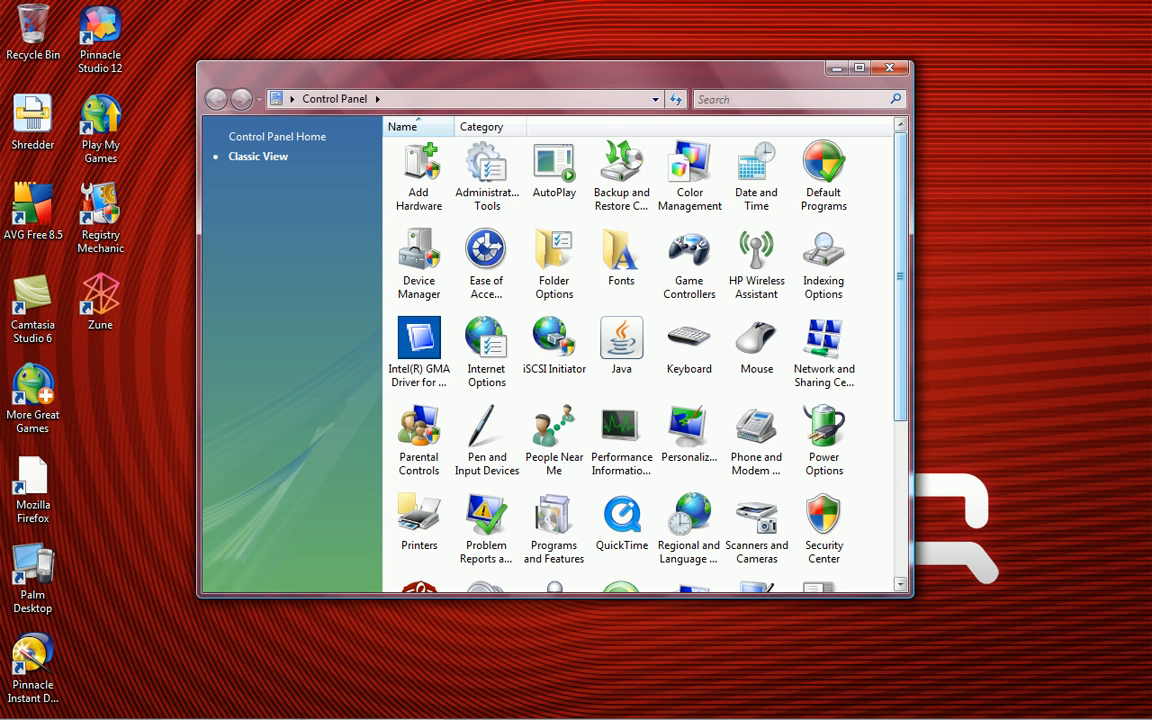
Step: Reopen Taskbar and Start Menu settings, then close the Control Panel window
scroll("down", 3)
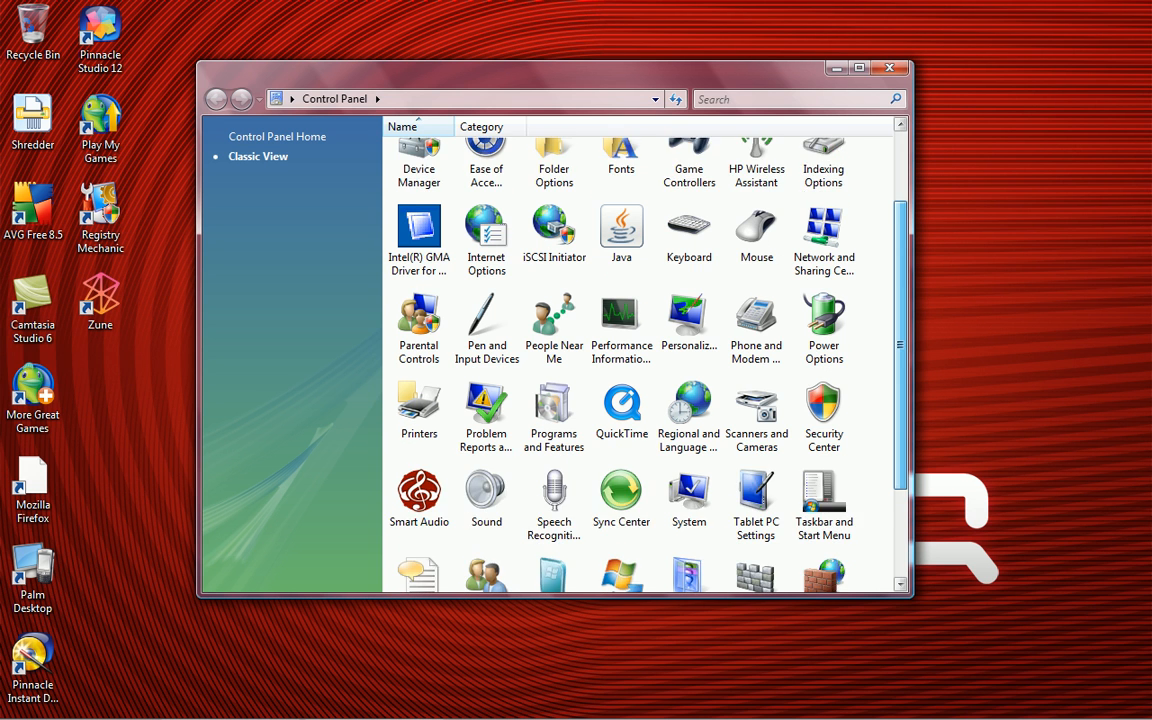
double_click(823, 455)
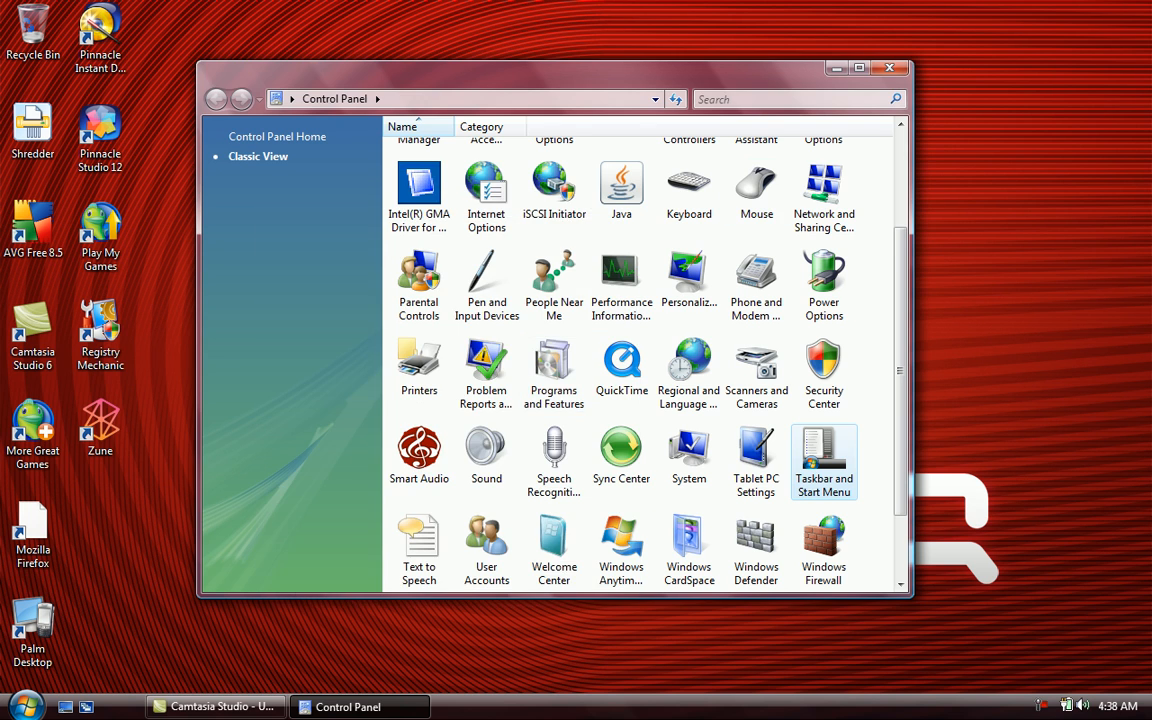
left_click(888, 68)
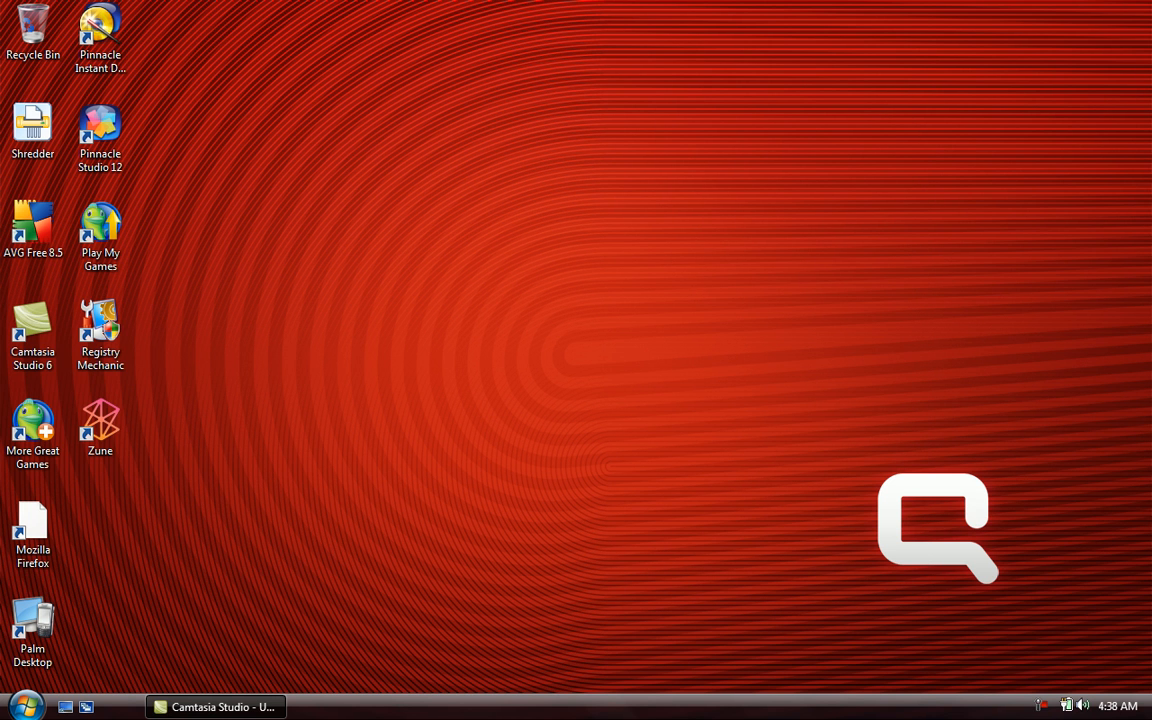